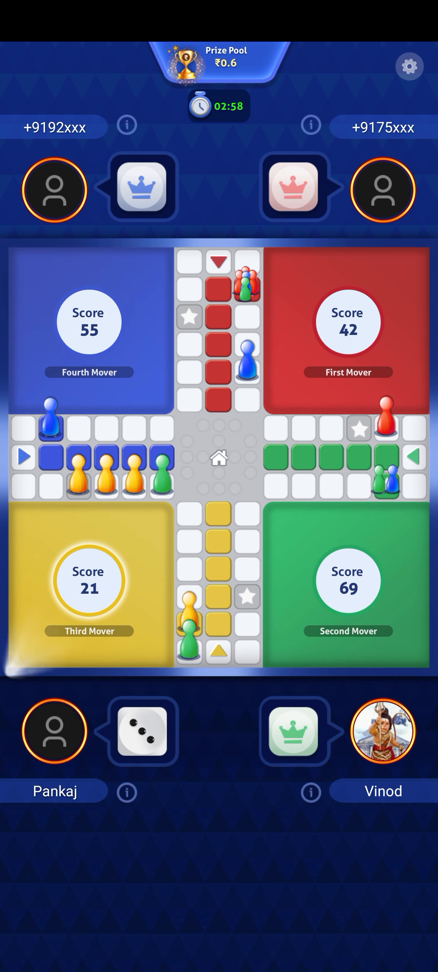
Step: Move a yellow token by the rolled three, then by the rolled six, capturing red
{"action": "left_click", "coordinate": [141, 731]}
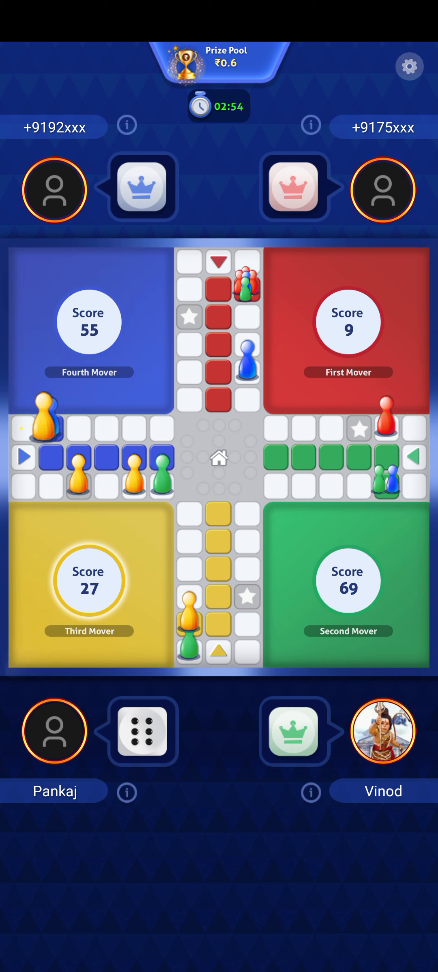
{"action": "left_click", "coordinate": [142, 730]}
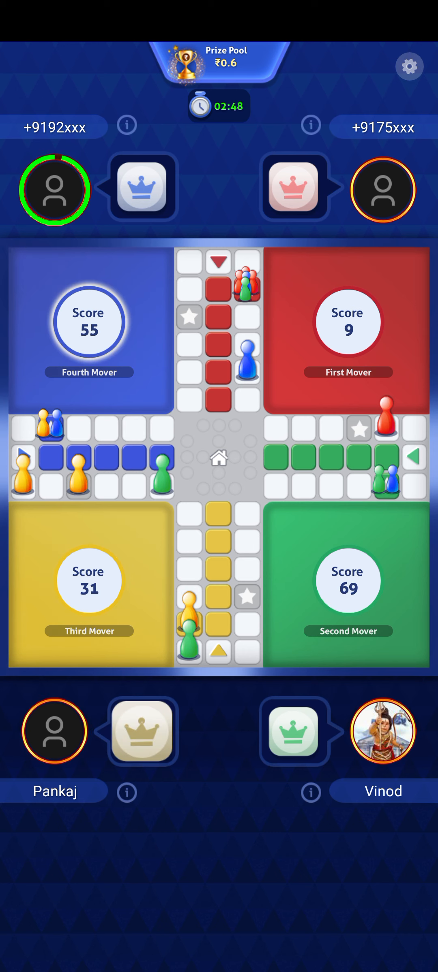
Step: Tap the board while blue rolls a six and captures red's last token
{"action": "left_click", "coordinate": [142, 188]}
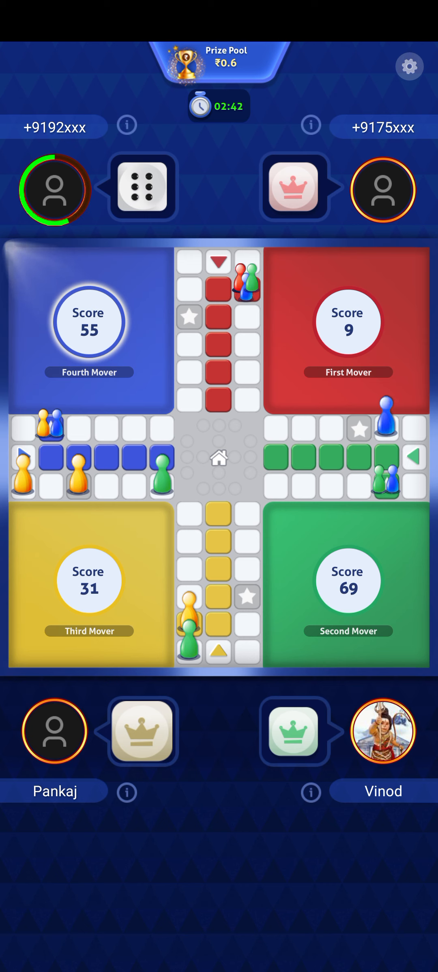
{"action": "left_click", "coordinate": [143, 188]}
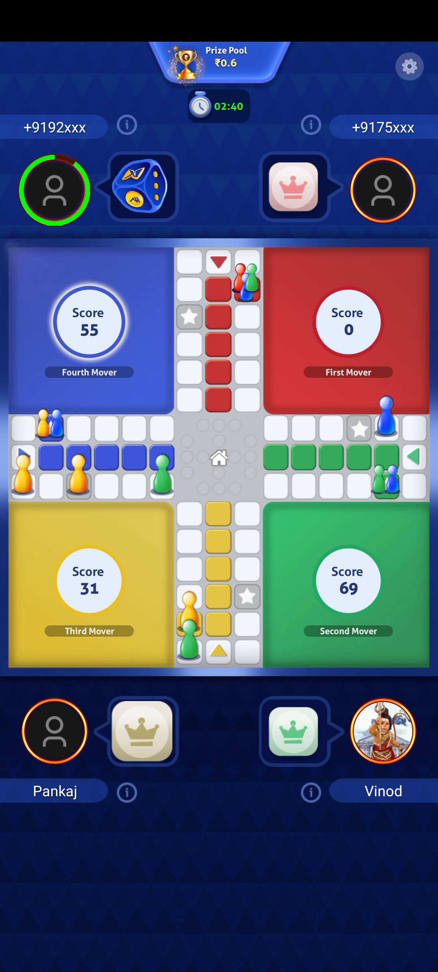
{"action": "left_click", "coordinate": [142, 187]}
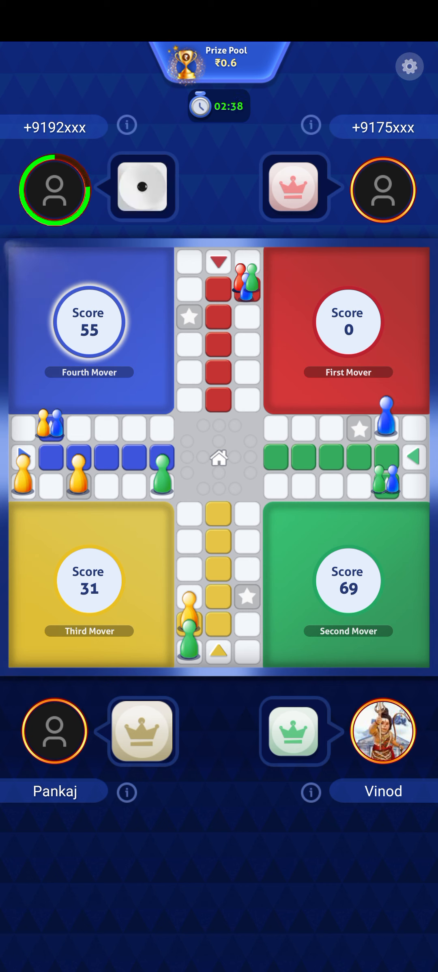